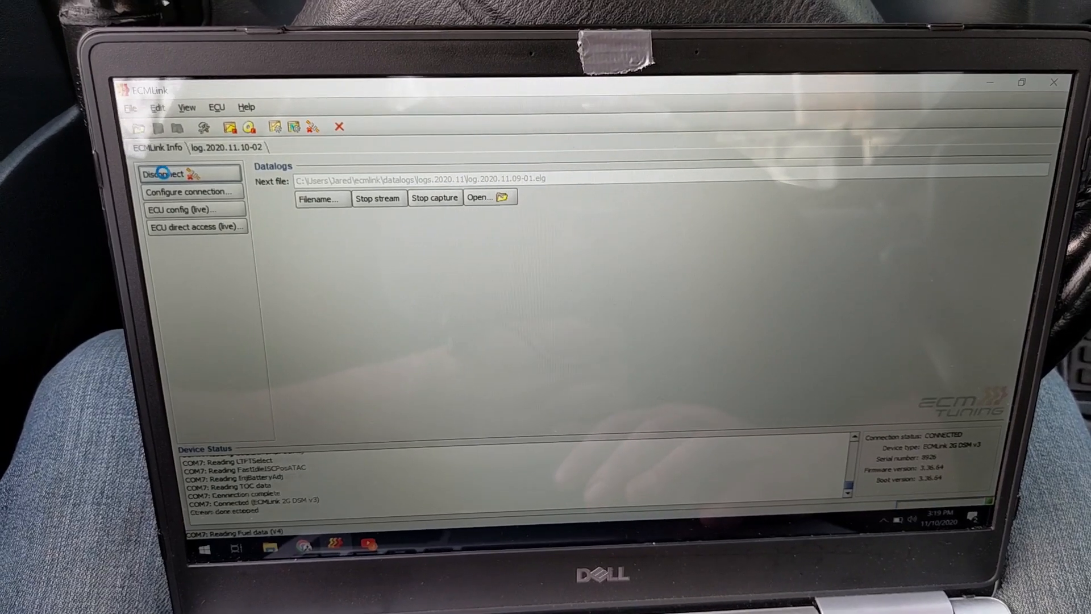
Step: Reconnect to the ECU and bring up the live ECU config showing RPM and TPS controls
{"action": "left_click", "coordinate": [167, 173]}
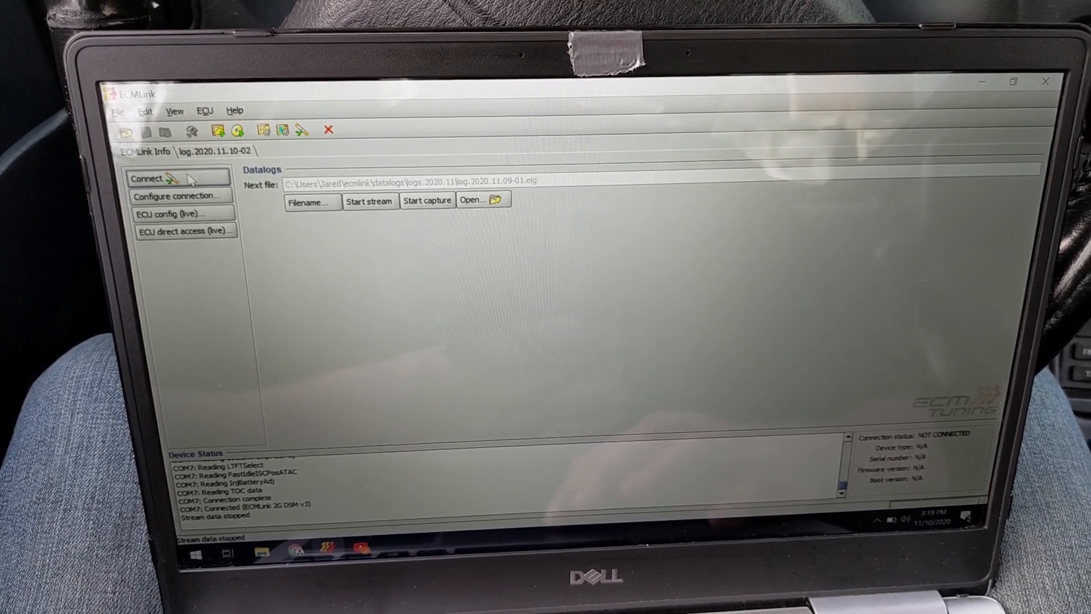
{"action": "left_click", "coordinate": [146, 178]}
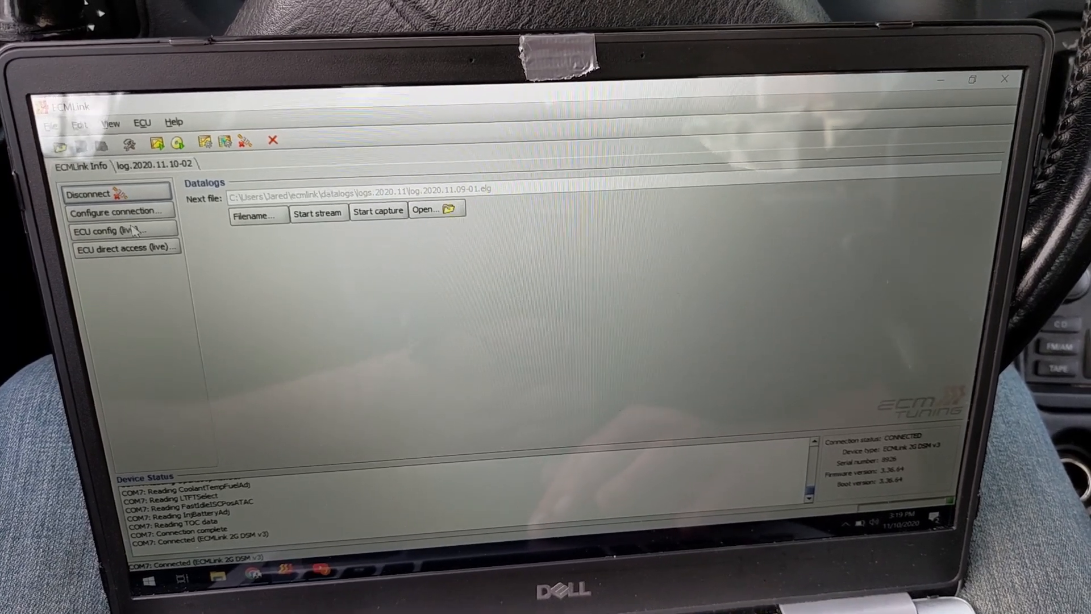
{"action": "mouse_move", "coordinate": [112, 230]}
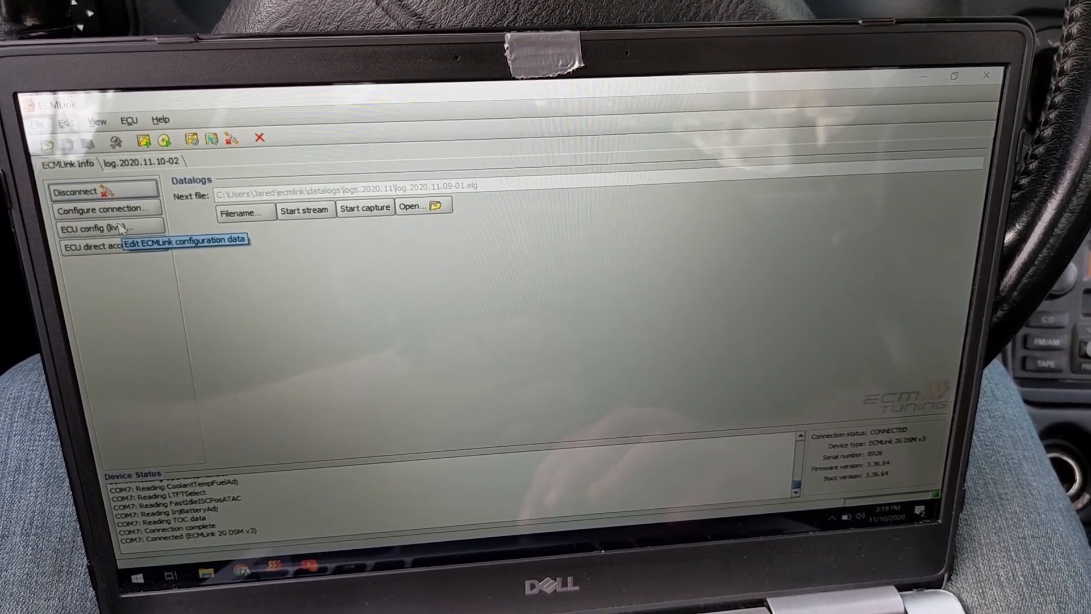
{"action": "left_click", "coordinate": [91, 228]}
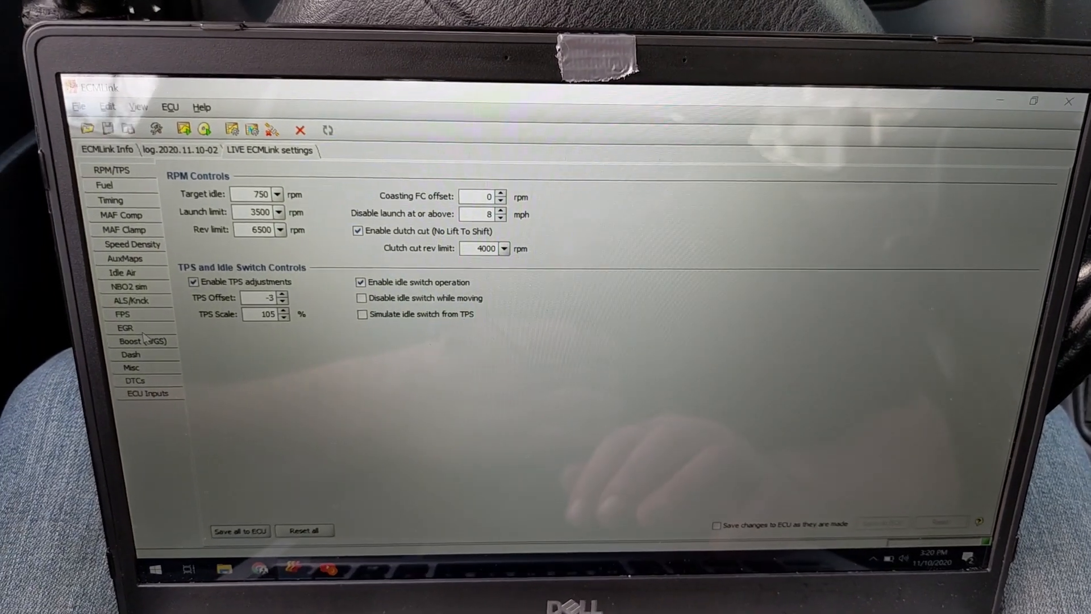
Step: Review the ECU Inputs captured-values list for logging and confirm it
{"action": "left_click", "coordinate": [148, 393]}
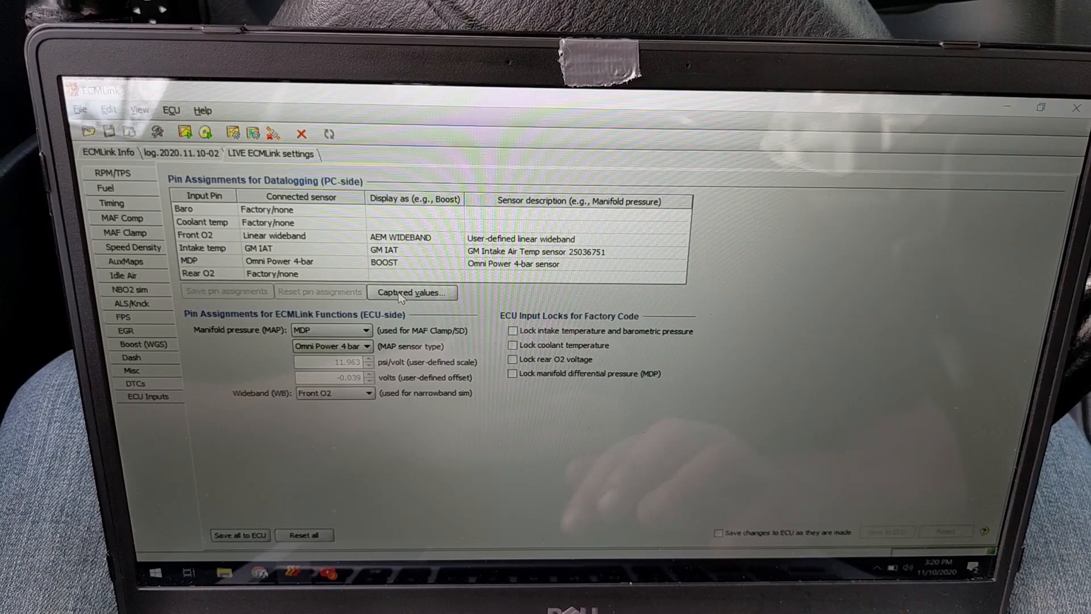
{"action": "left_click", "coordinate": [411, 292]}
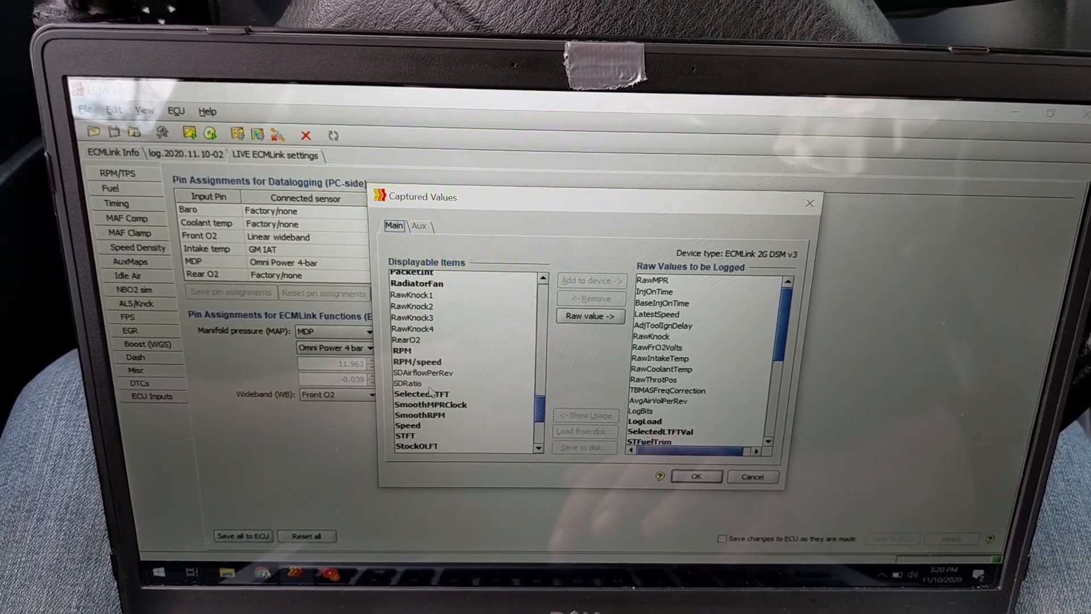
{"action": "left_click", "coordinate": [408, 378]}
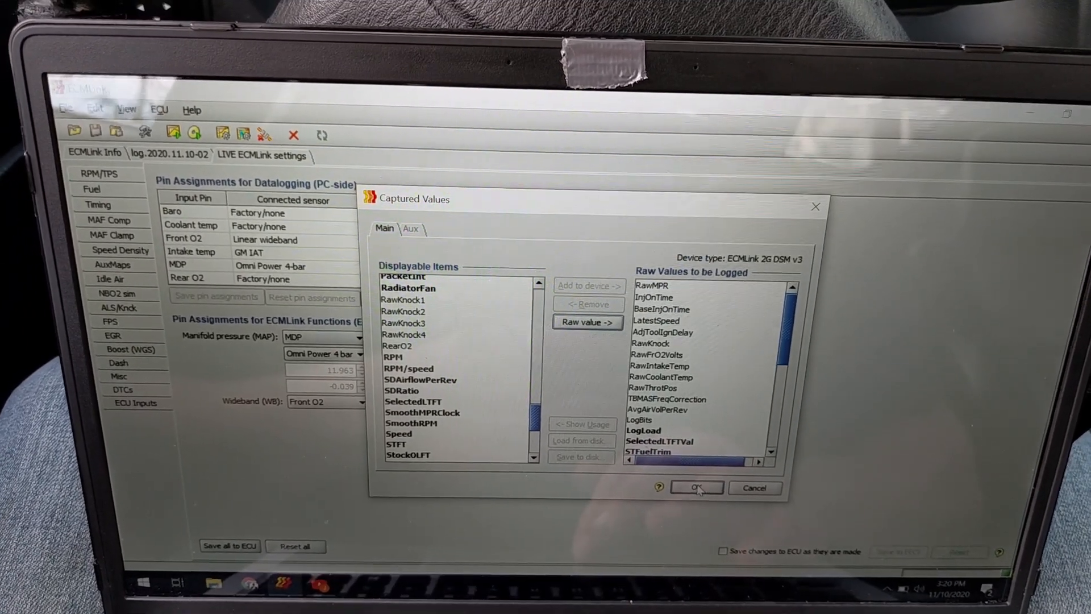
{"action": "left_click", "coordinate": [696, 487]}
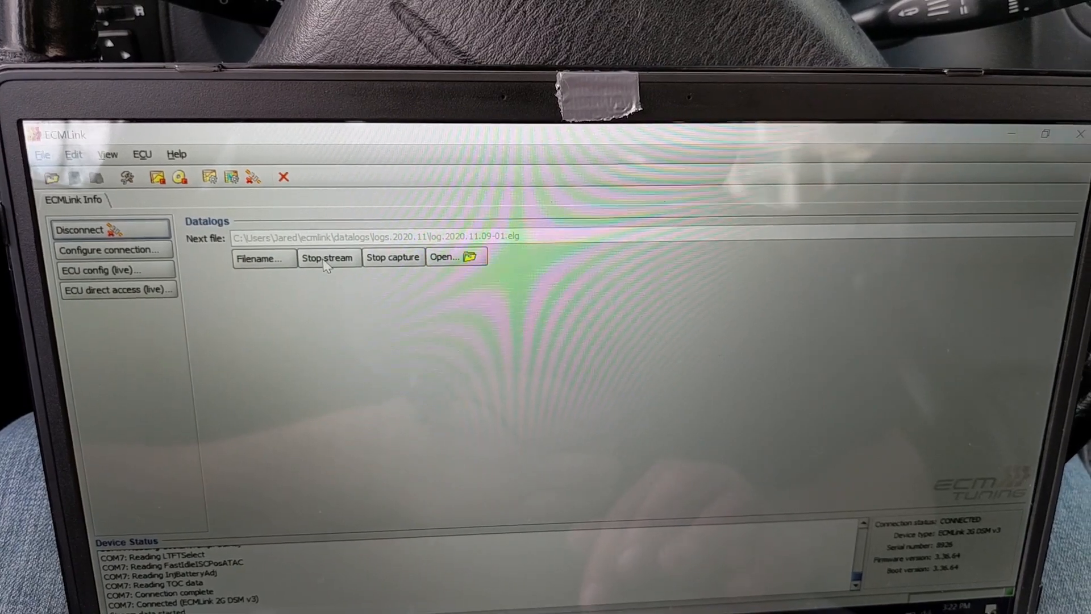
Step: Restart the live datalog stream and add SDRatio to its displayed values
{"action": "left_click", "coordinate": [327, 257]}
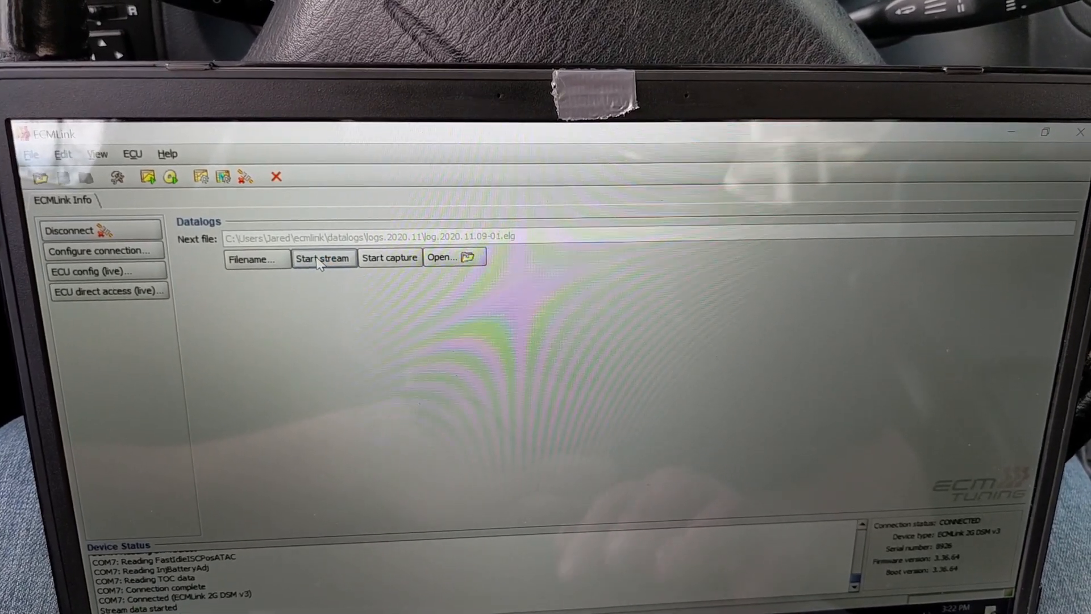
{"action": "left_click", "coordinate": [322, 258]}
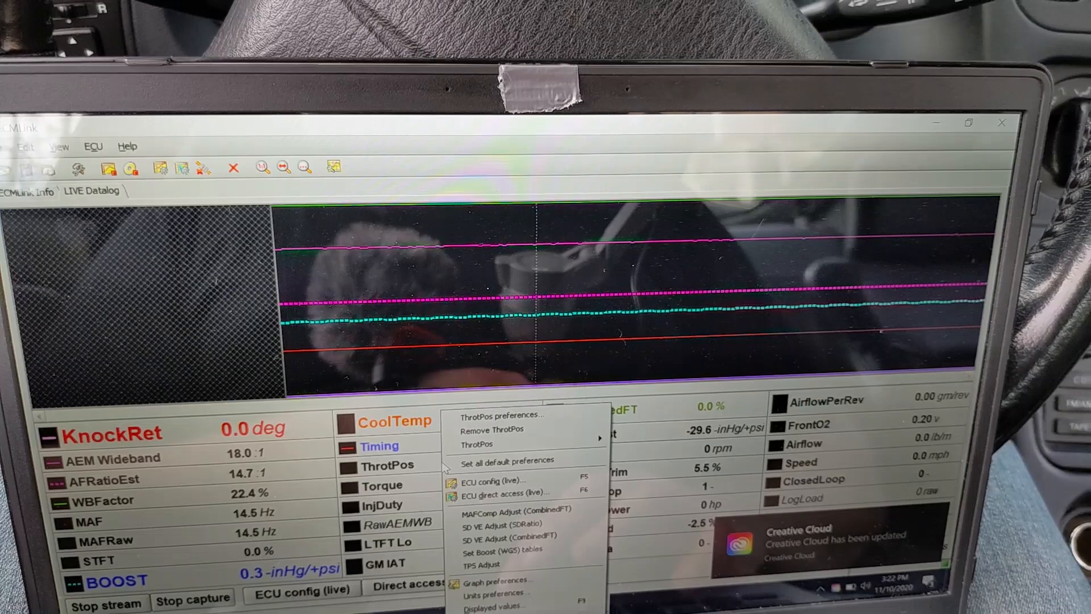
{"action": "left_click", "coordinate": [494, 607]}
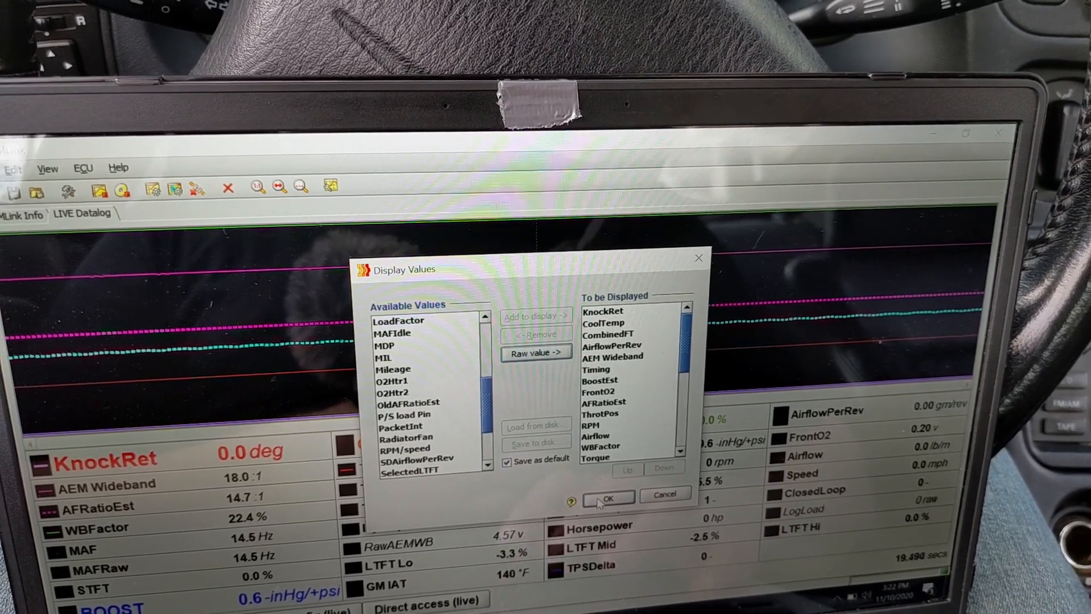
{"action": "left_click", "coordinate": [607, 499]}
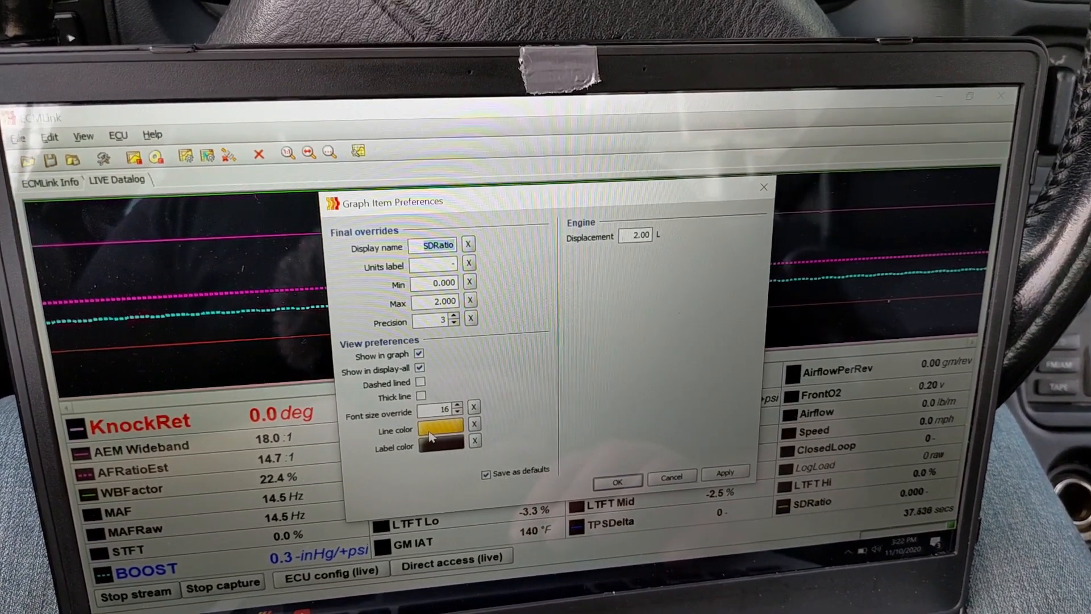
Step: Recolour the SDRatio graph line from yellow to light purple and apply the preference
{"action": "left_click", "coordinate": [440, 436]}
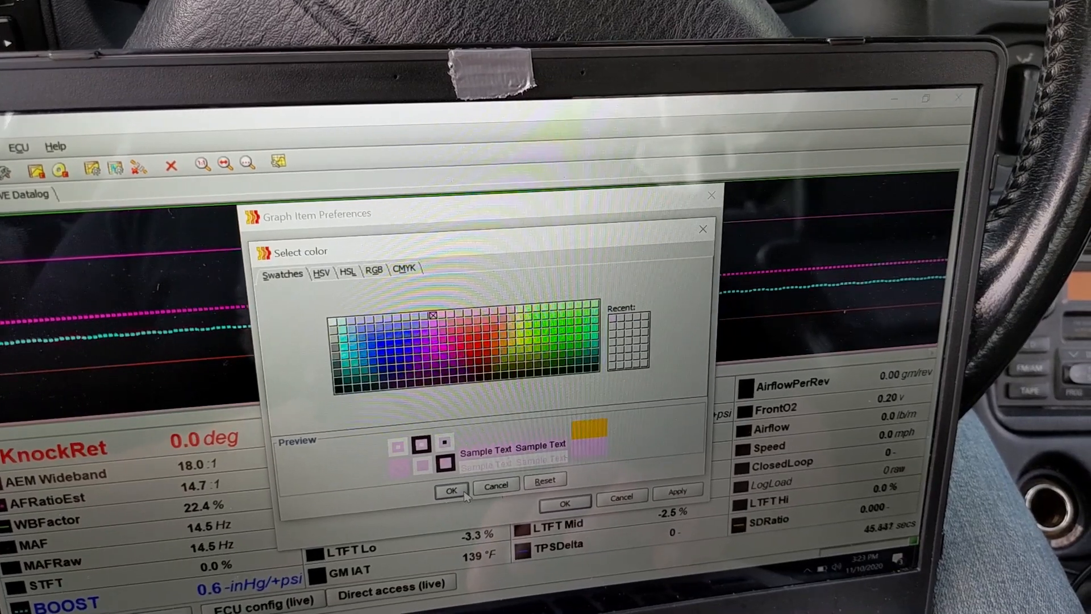
{"action": "left_click", "coordinate": [451, 491]}
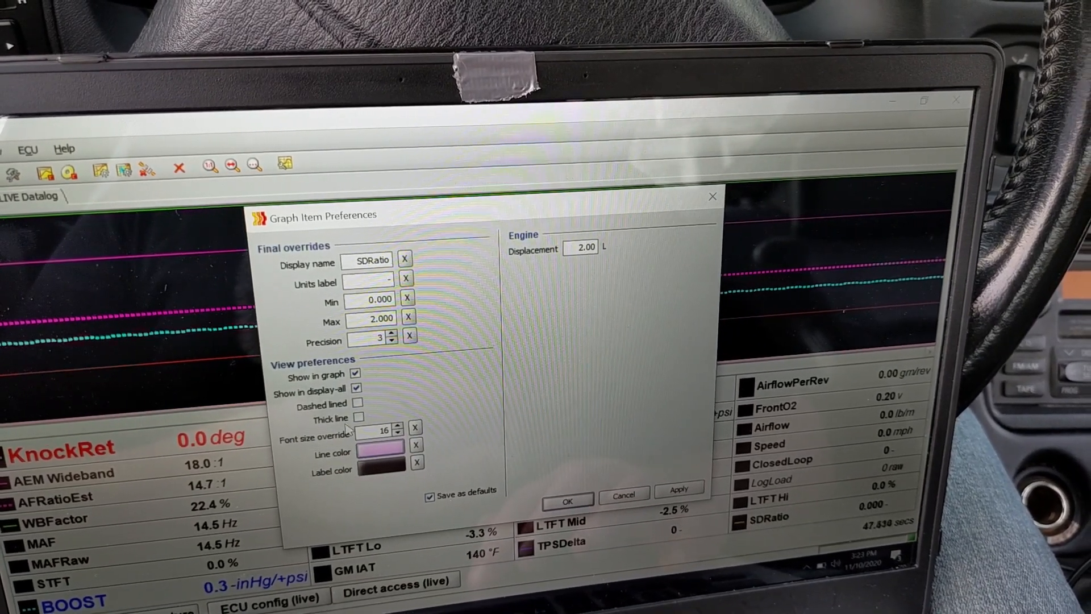
{"action": "left_click", "coordinate": [357, 418]}
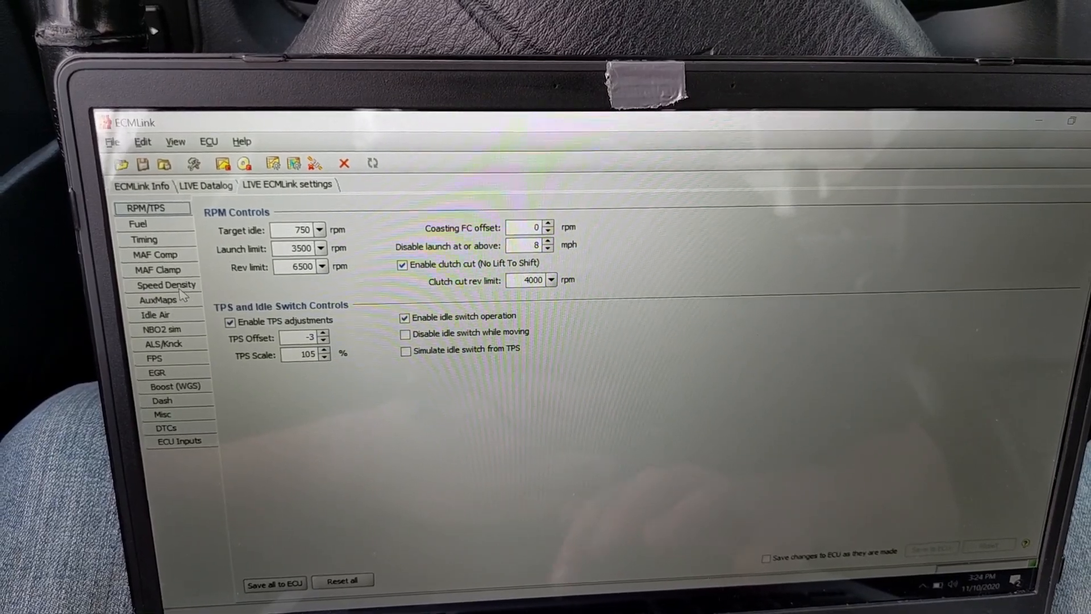
Step: Select Speed Density in the live ECU settings list
{"action": "left_click", "coordinate": [166, 285]}
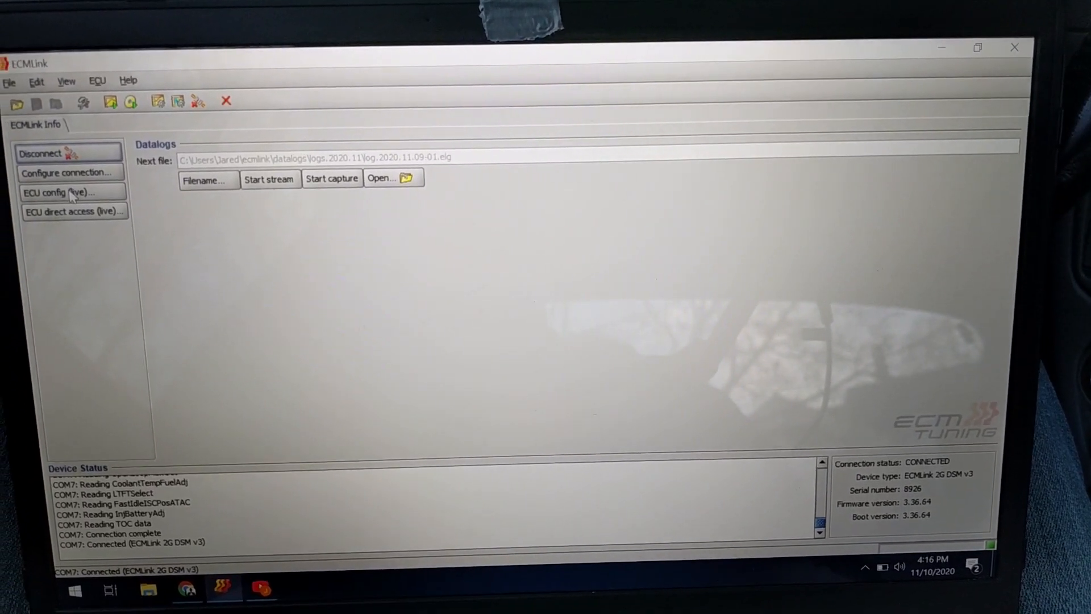
{"action": "left_click", "coordinate": [61, 192]}
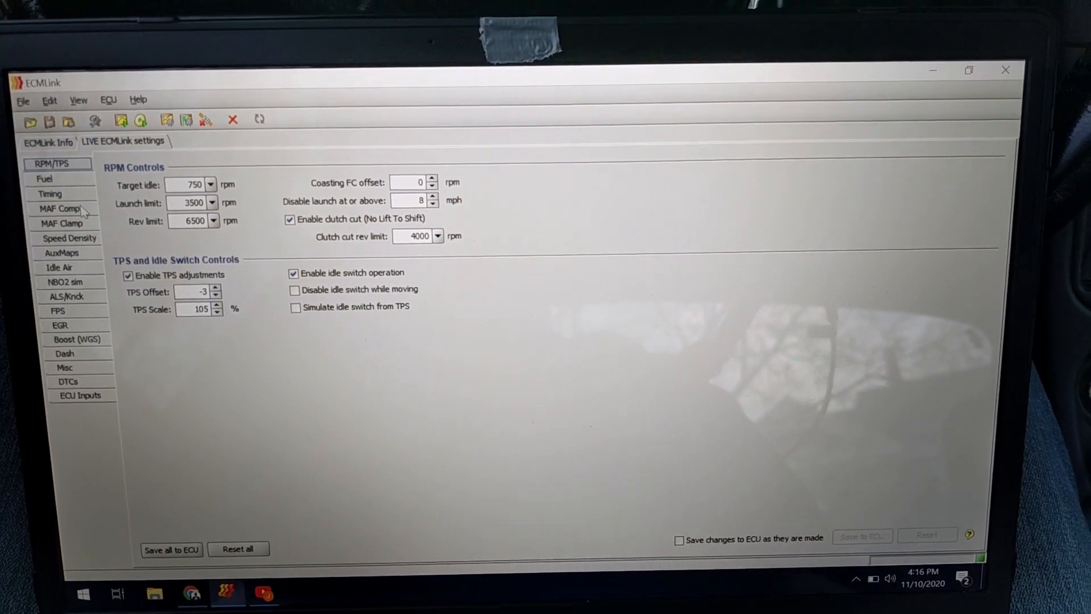
{"action": "left_click", "coordinate": [61, 208]}
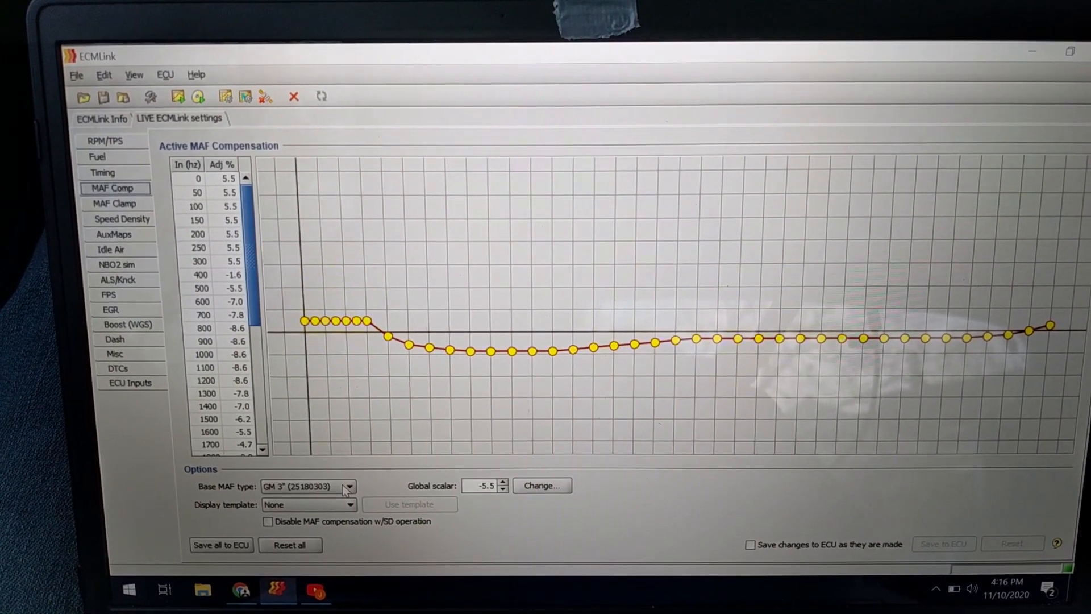
{"action": "left_click", "coordinate": [356, 486]}
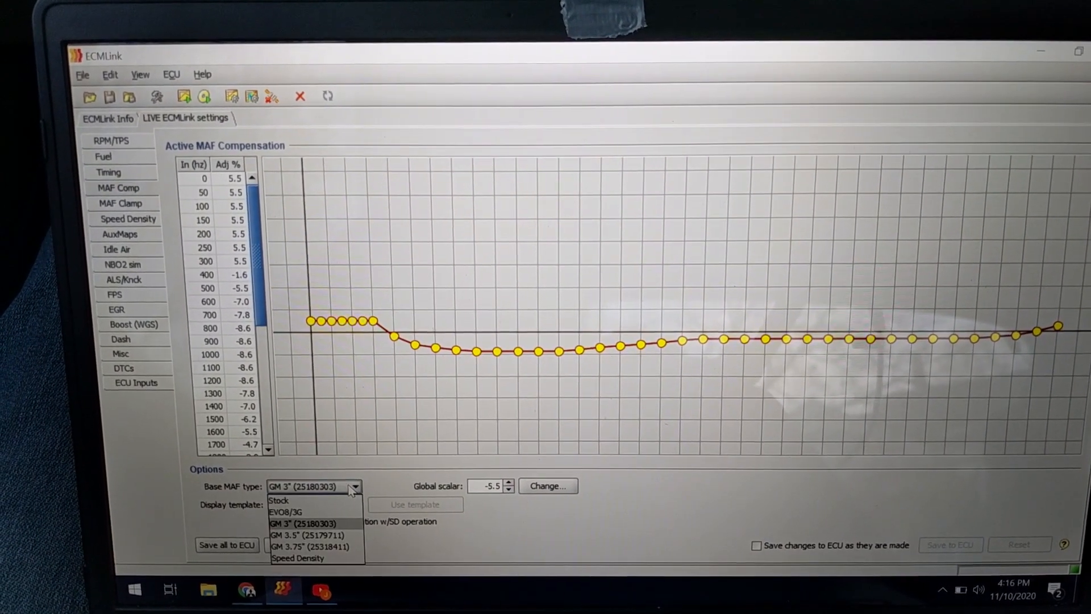
{"action": "left_click", "coordinate": [297, 557]}
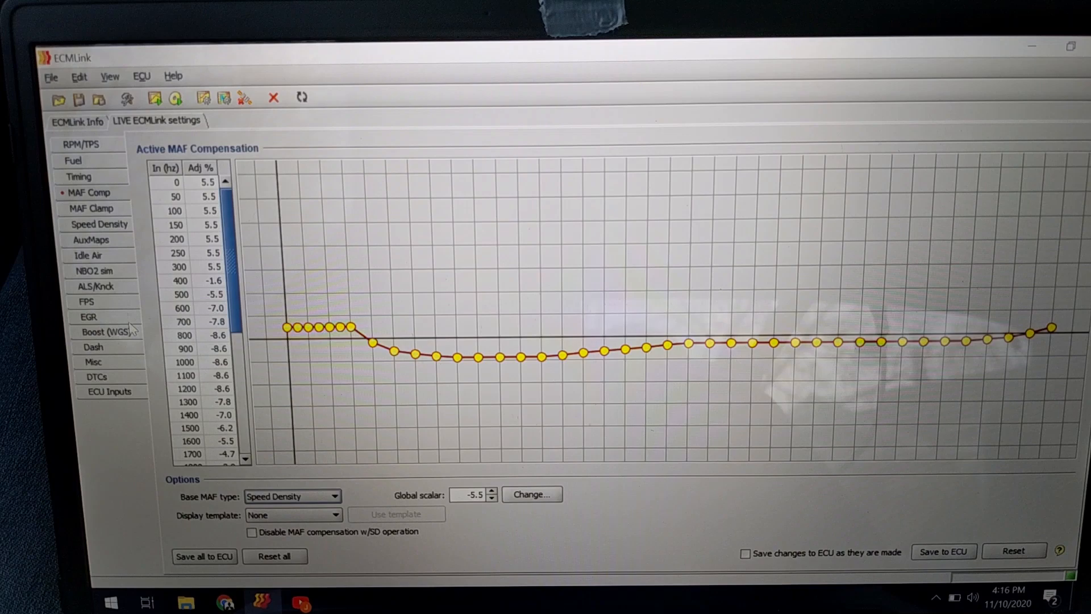
{"action": "left_click", "coordinate": [95, 362]}
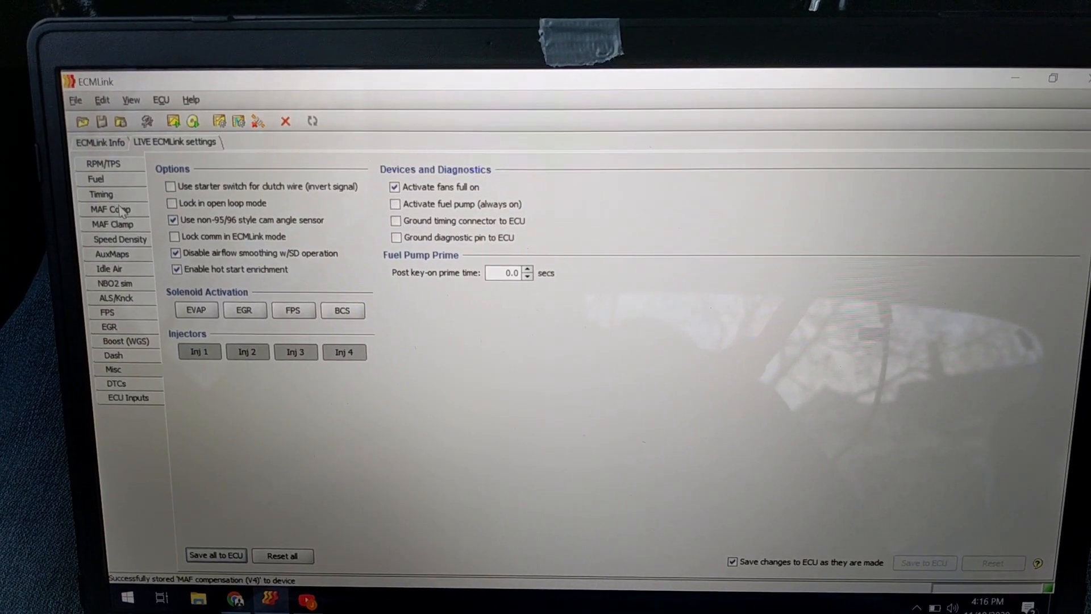
{"action": "left_click", "coordinate": [98, 209]}
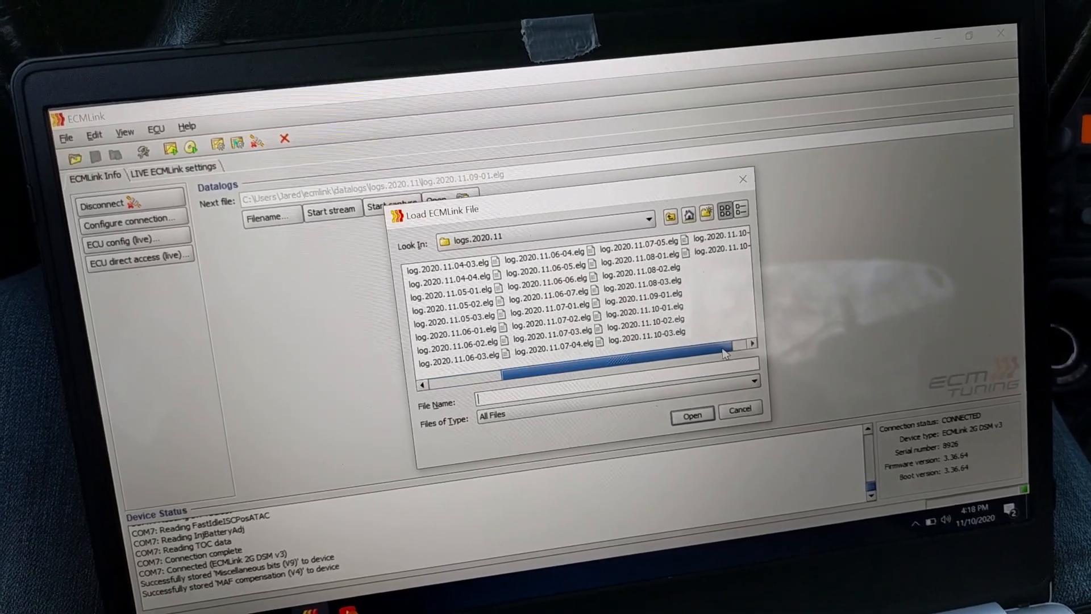
Step: Load a recorded .elg datalog so its traces and SDRatio readings are shown
{"action": "left_click", "coordinate": [691, 416]}
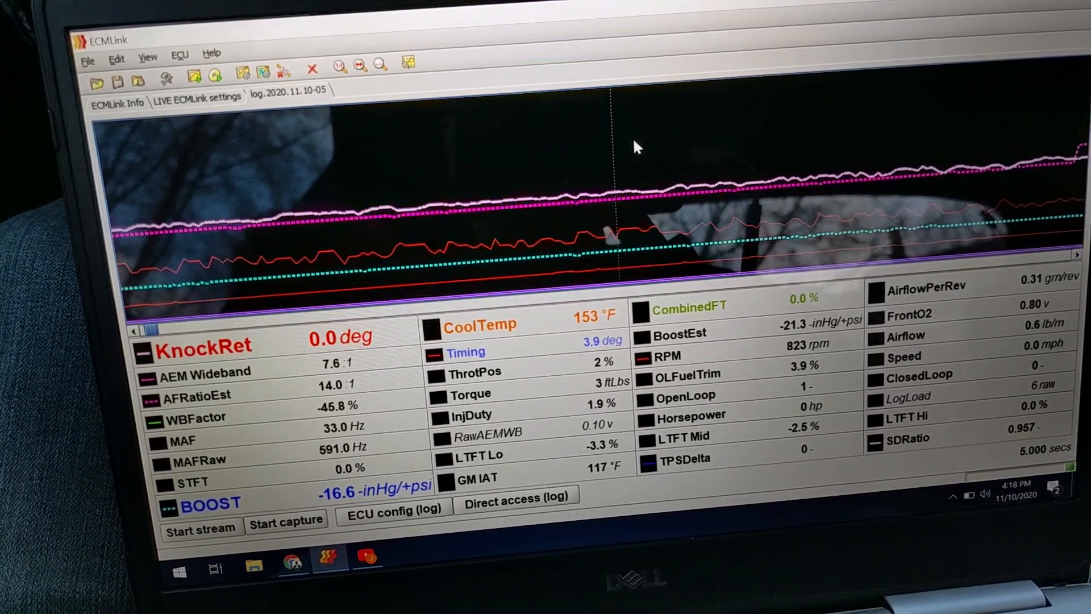
Step: Run SD VE Adjust (SDRatio) on the log, continuing past the notice
{"action": "right_click", "coordinate": [633, 135]}
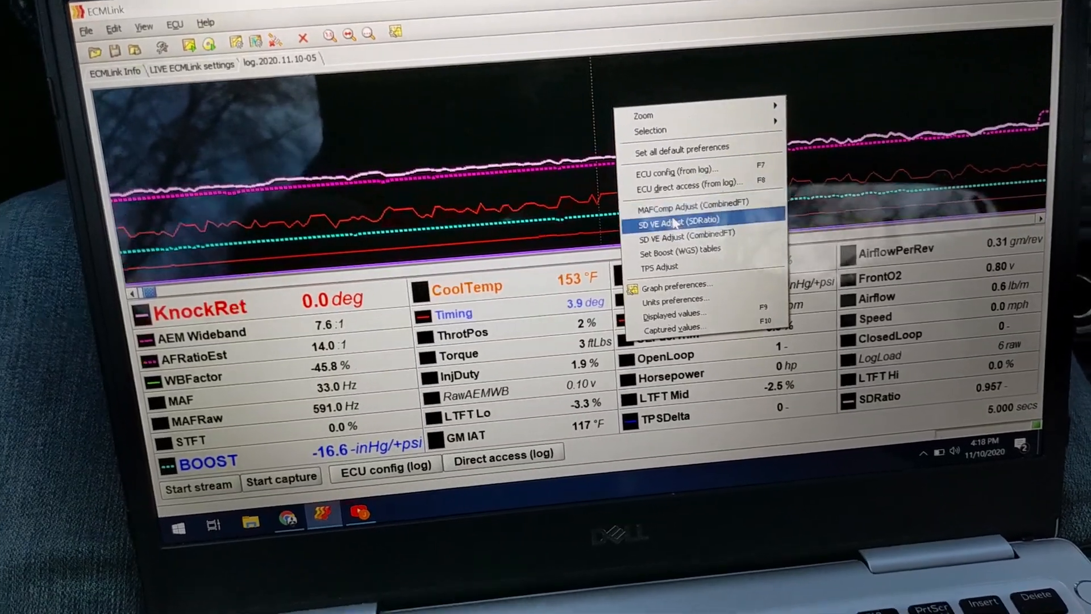
{"action": "mouse_move", "coordinate": [682, 226]}
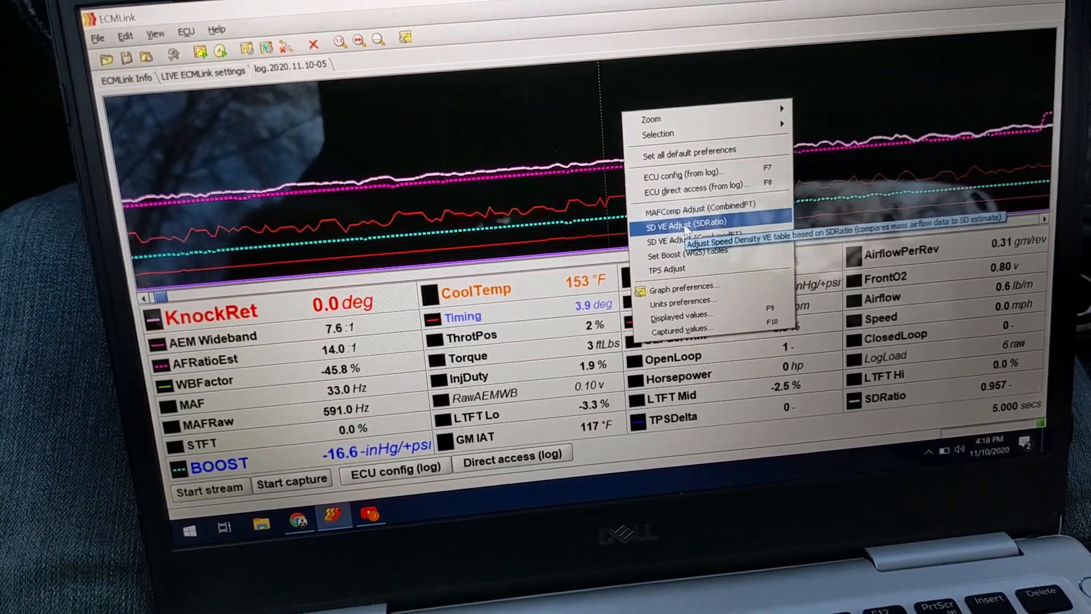
{"action": "left_click", "coordinate": [685, 225]}
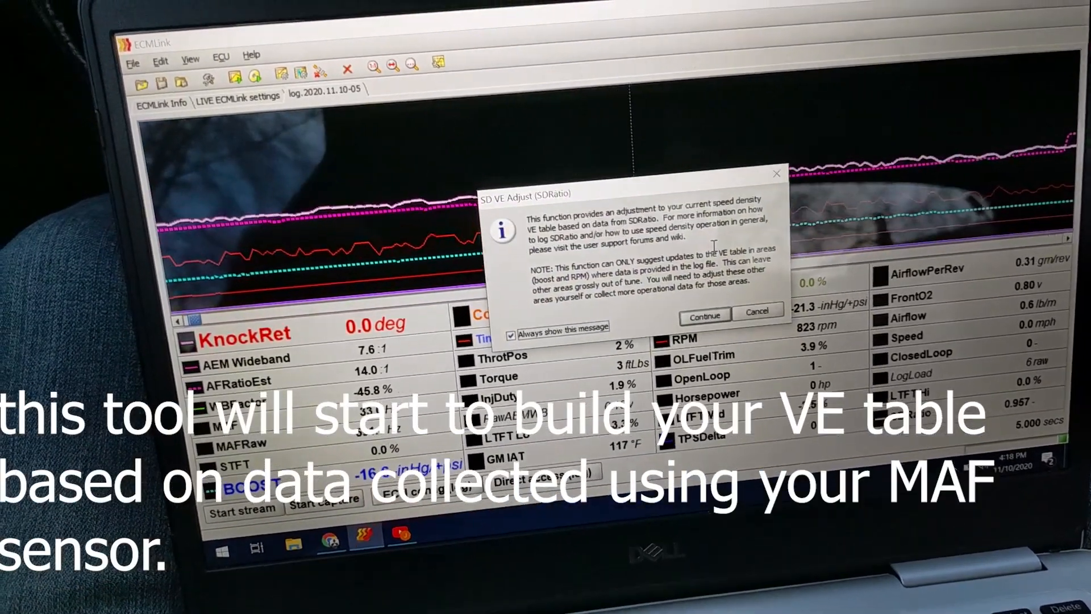
{"action": "left_click", "coordinate": [704, 317]}
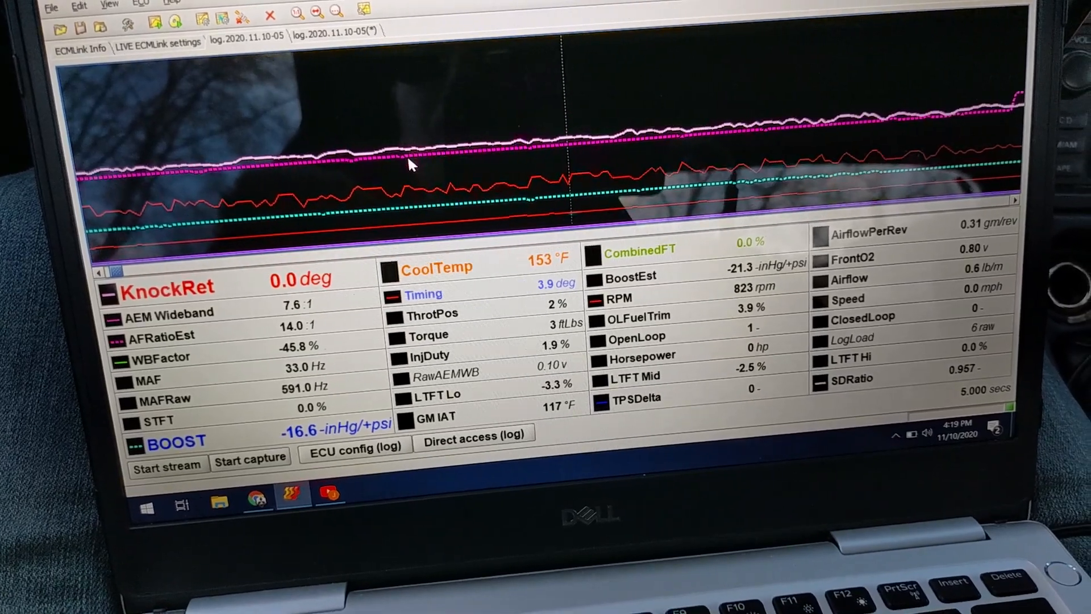
Step: Run SD VE Adjust (CombinedFT) on the log, continuing past the notice
{"action": "right_click", "coordinate": [411, 164]}
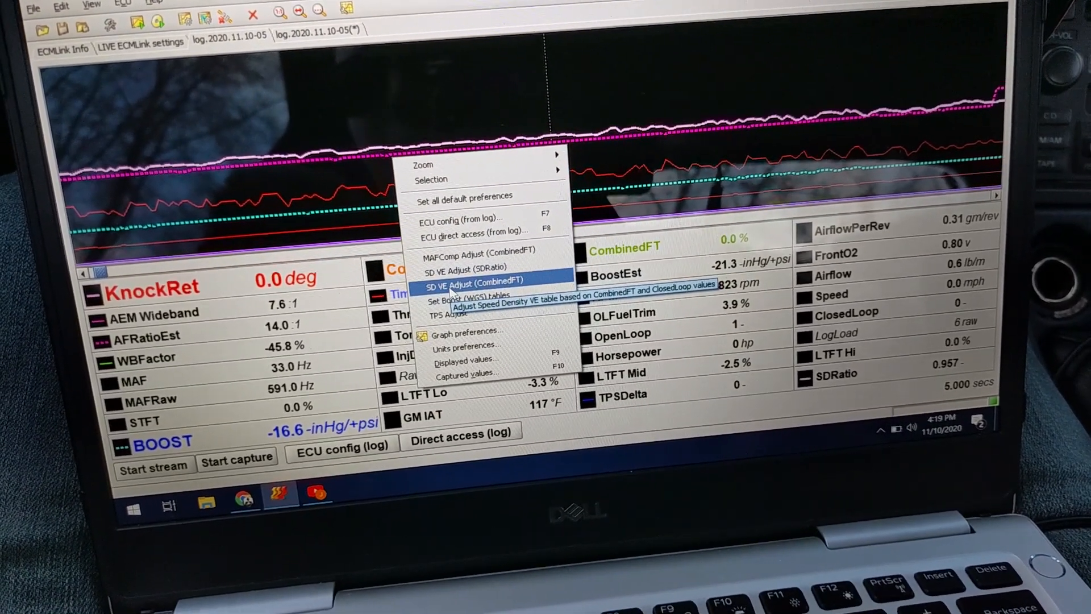
{"action": "left_click", "coordinate": [474, 284]}
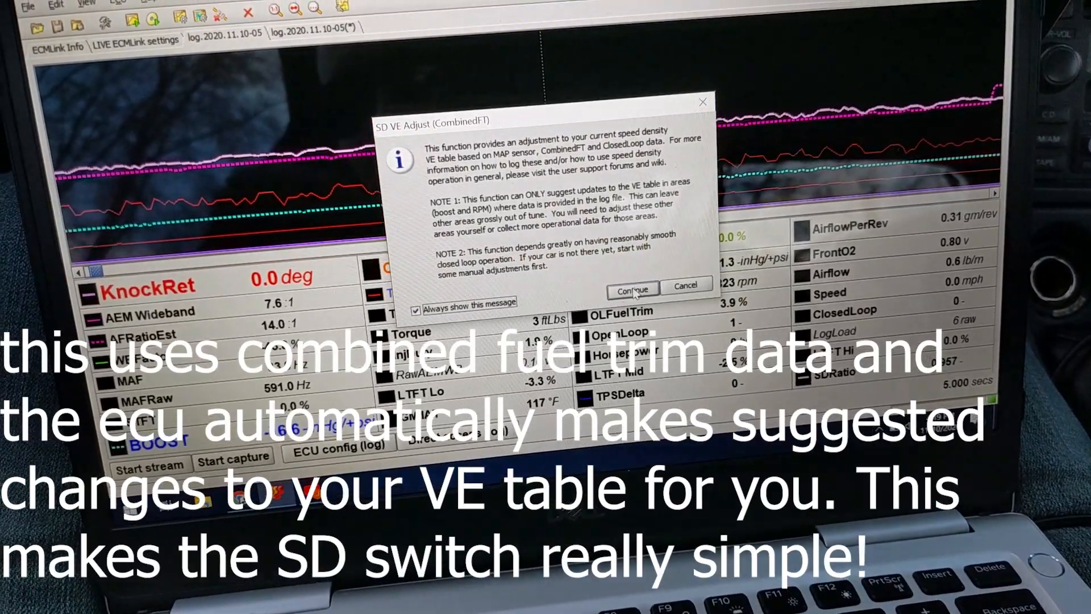
{"action": "left_click", "coordinate": [631, 290]}
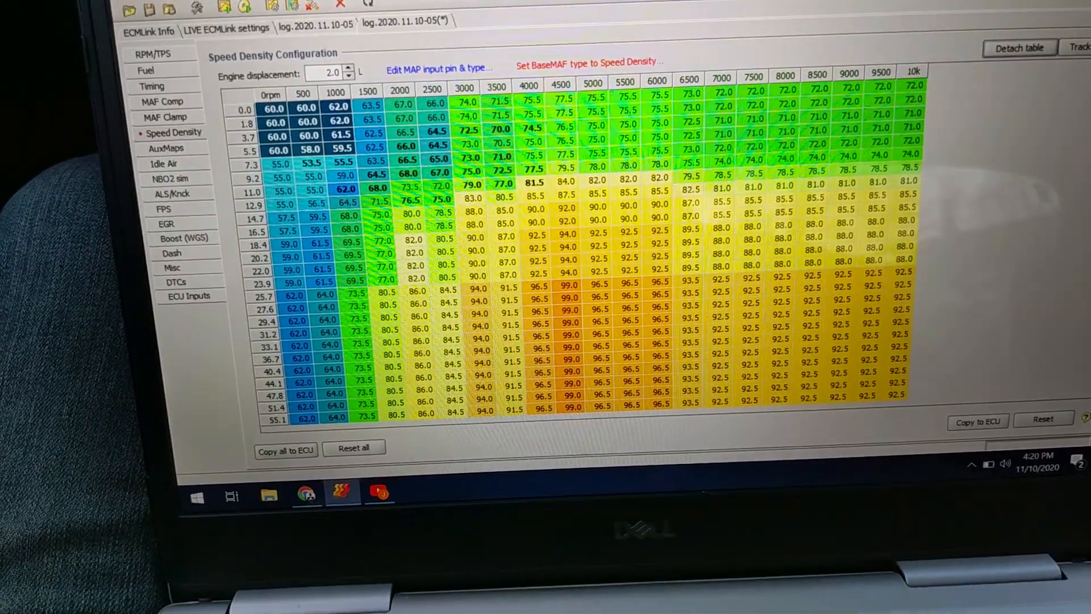
Step: Detach the VE table, start a live capture and show the live log's adjust options
{"action": "left_click", "coordinate": [1018, 47]}
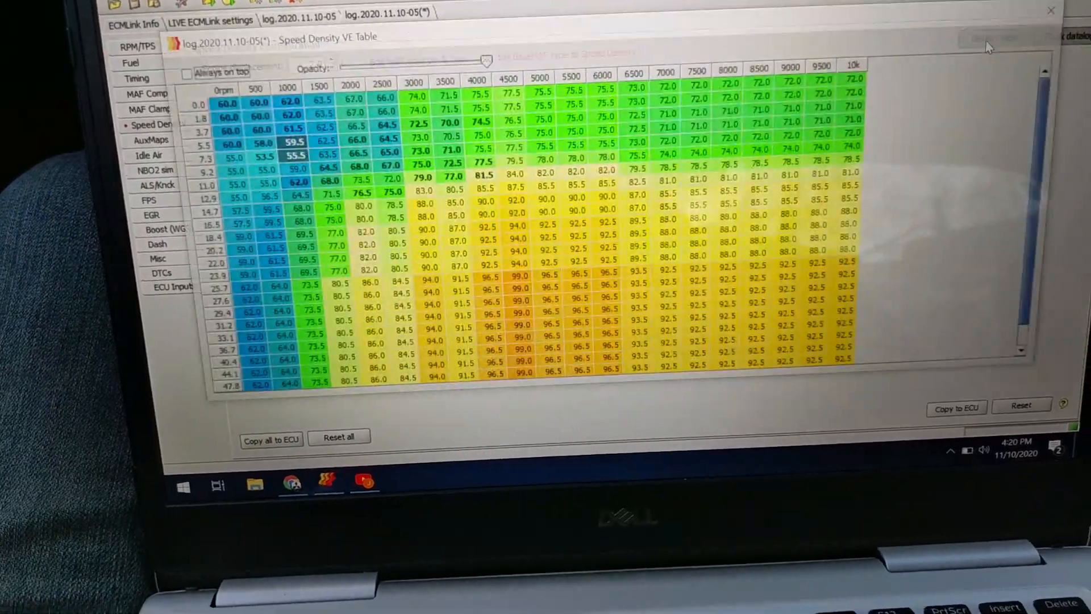
{"action": "left_click", "coordinate": [187, 80]}
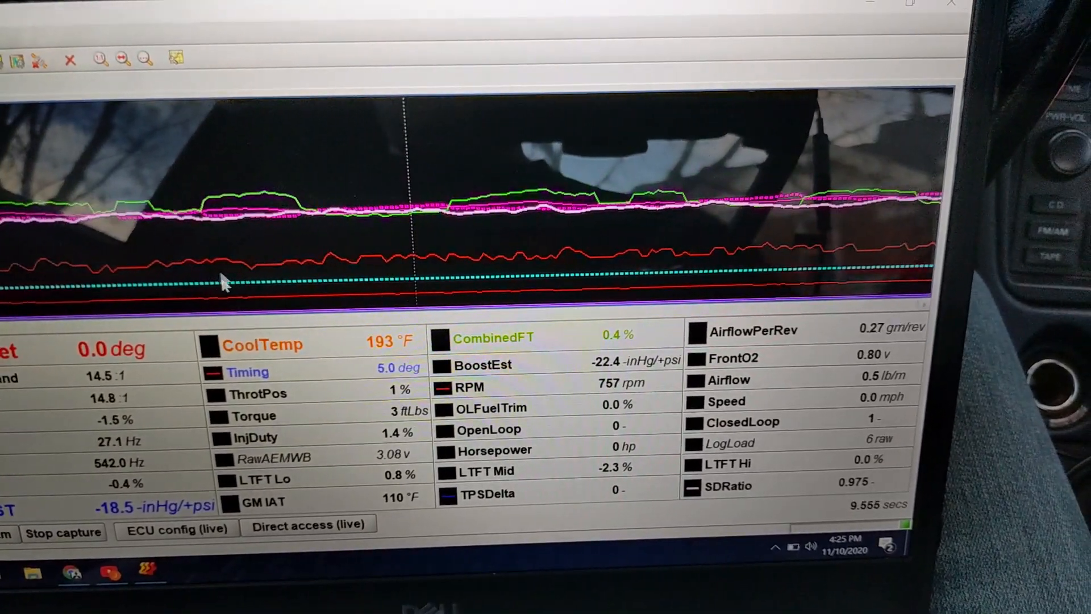
{"action": "right_click", "coordinate": [223, 282]}
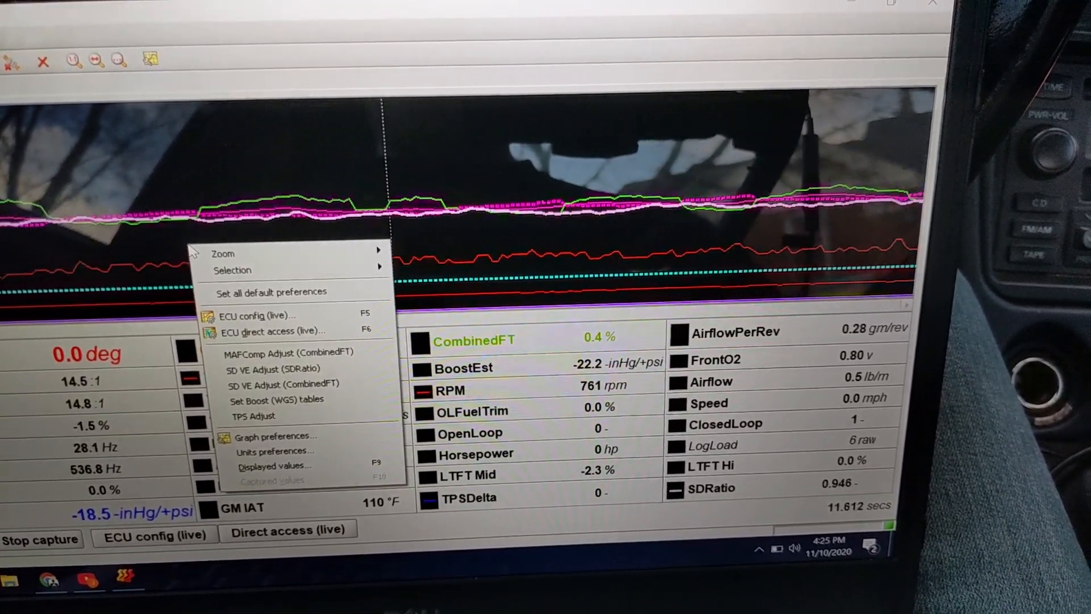
{"action": "mouse_move", "coordinate": [285, 360]}
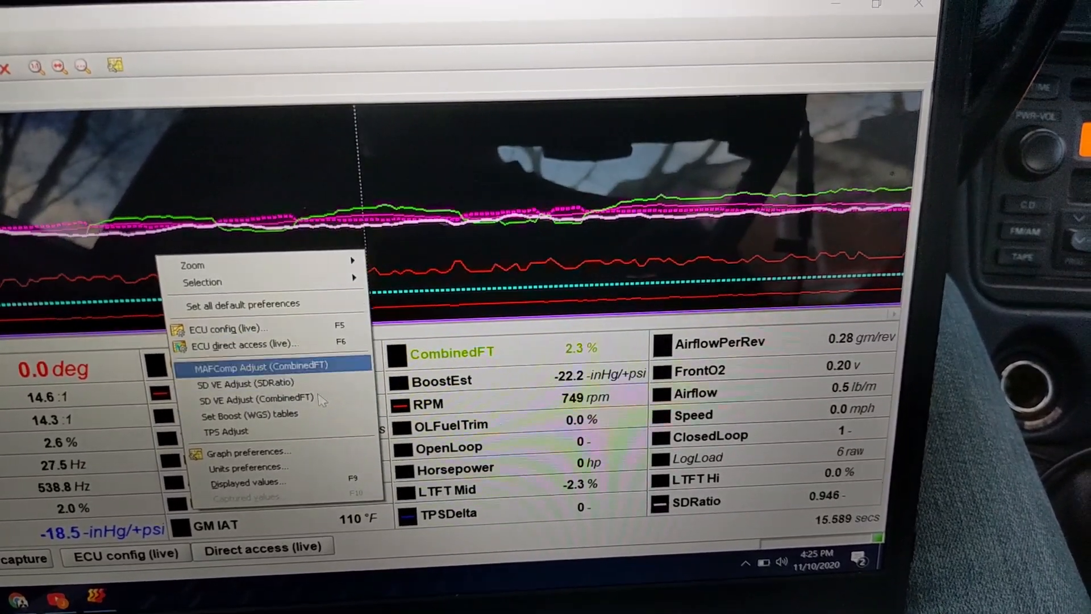
{"action": "mouse_move", "coordinate": [258, 393]}
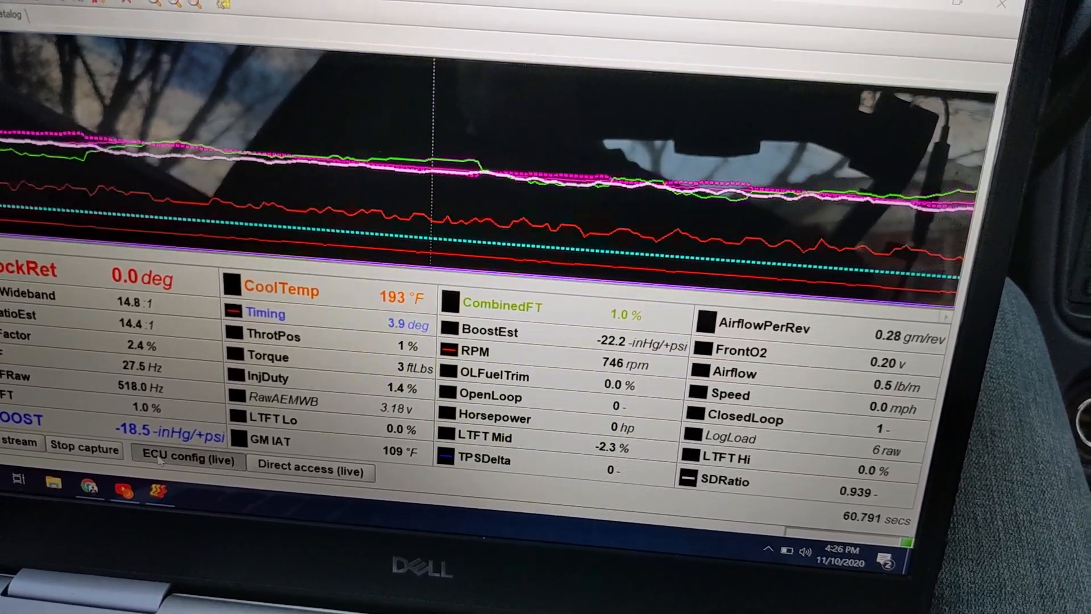
Step: Save the Speed Density table to the ECU and return to the ECMLink Info page
{"action": "left_click", "coordinate": [185, 458]}
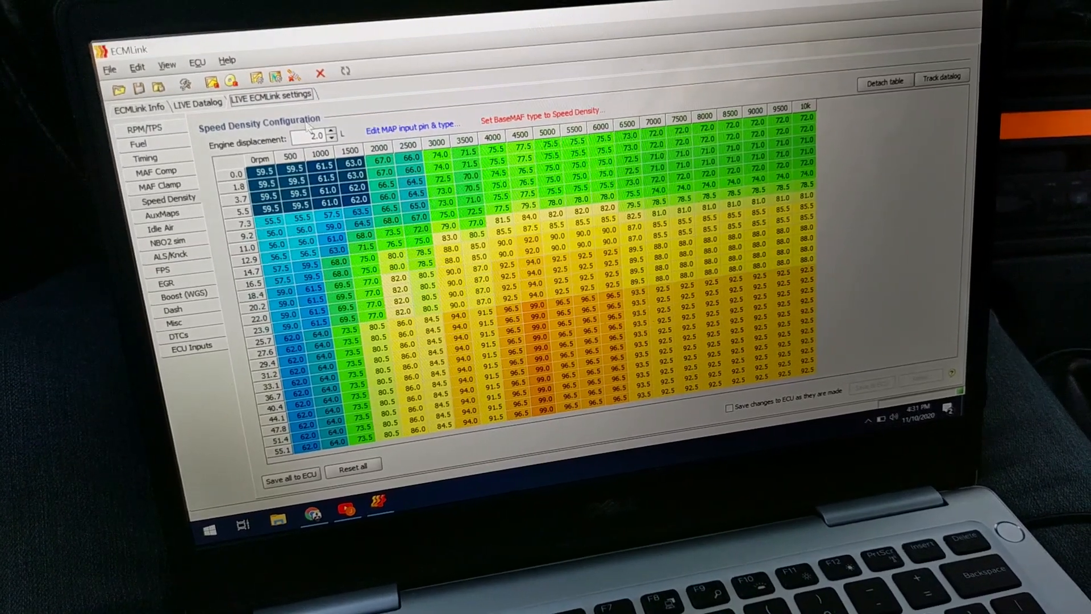
{"action": "left_click", "coordinate": [197, 94]}
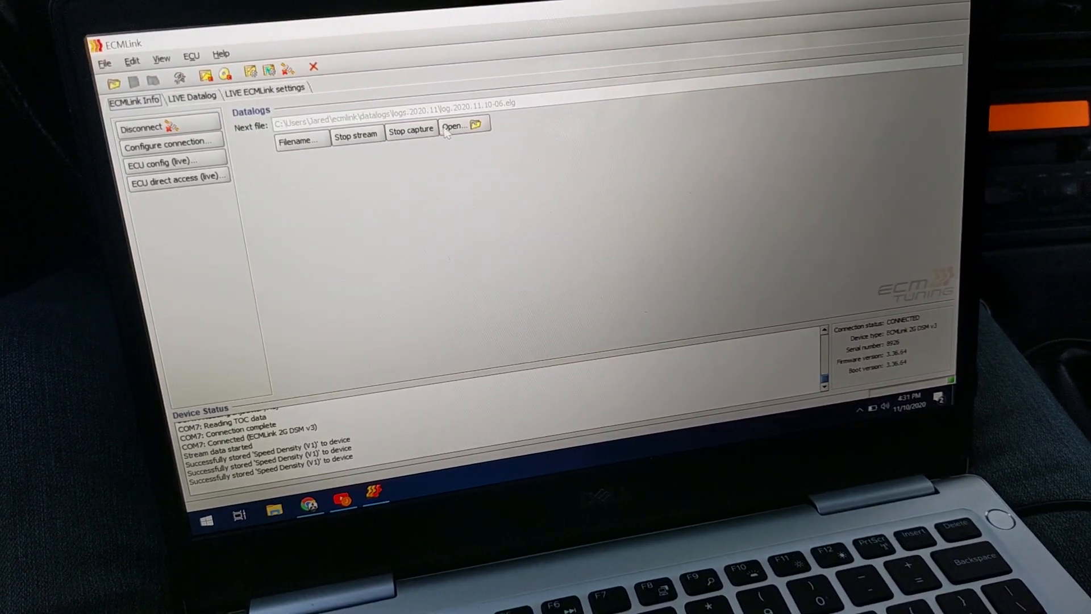
Step: Open an earlier .elg log and show its BaseTipInTPSAdj direct-access table
{"action": "left_click", "coordinate": [456, 126]}
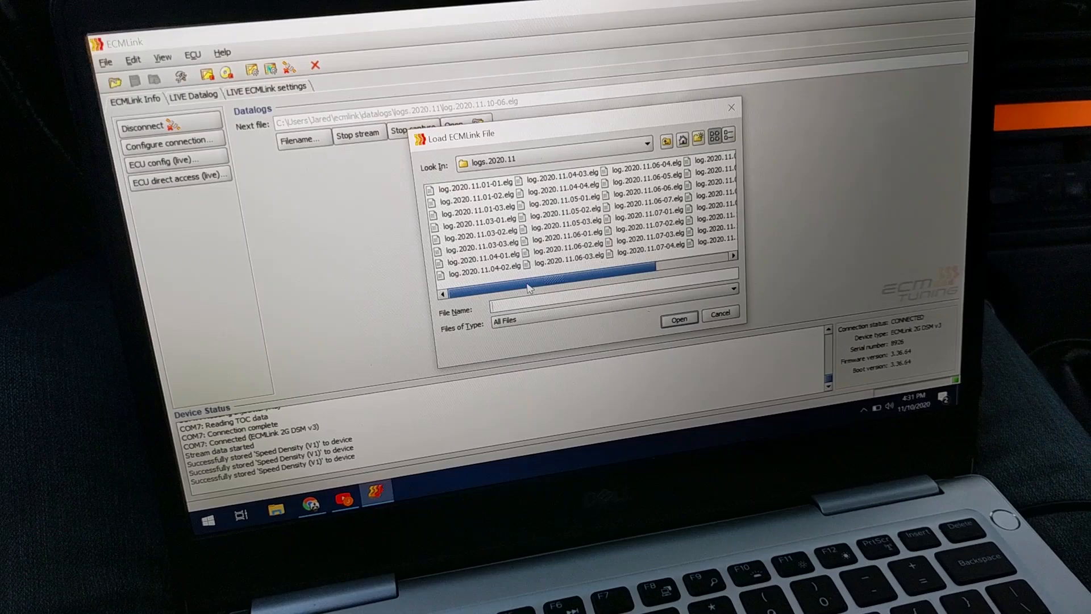
{"action": "left_click", "coordinate": [677, 319]}
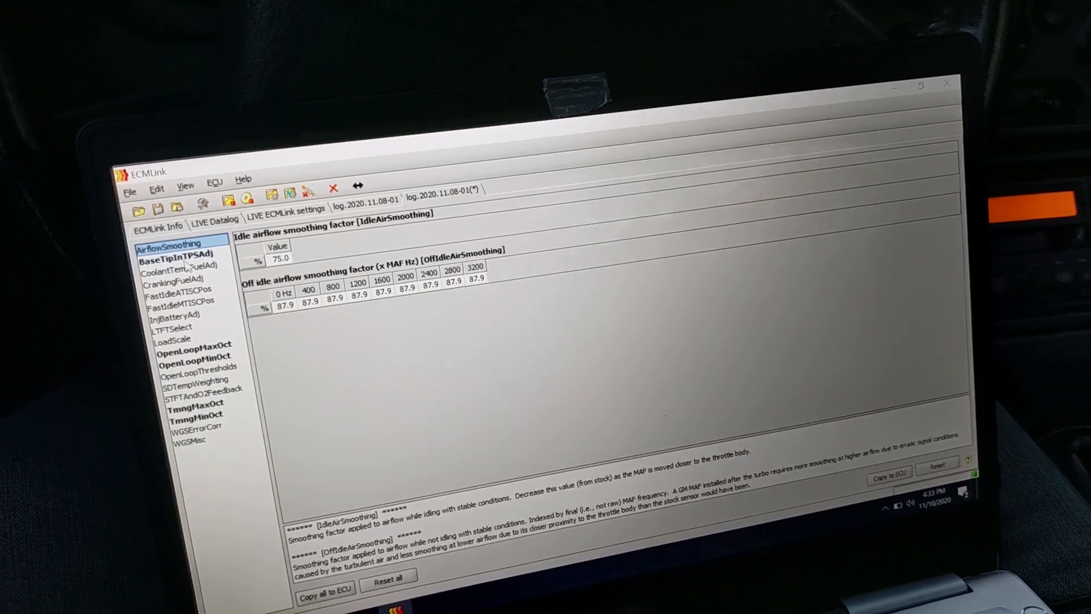
{"action": "left_click", "coordinate": [168, 259]}
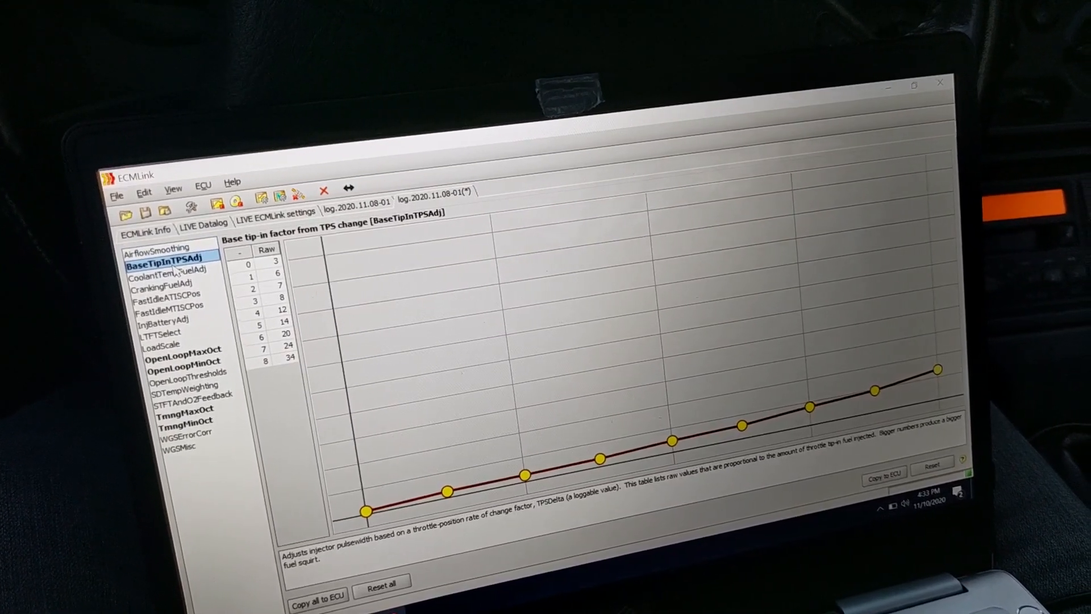